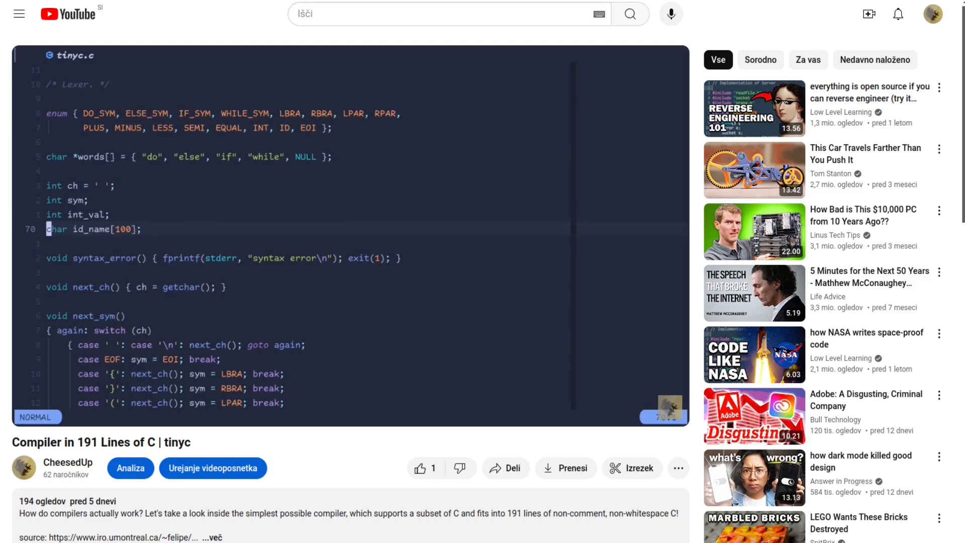
mouse_move(80, 119)
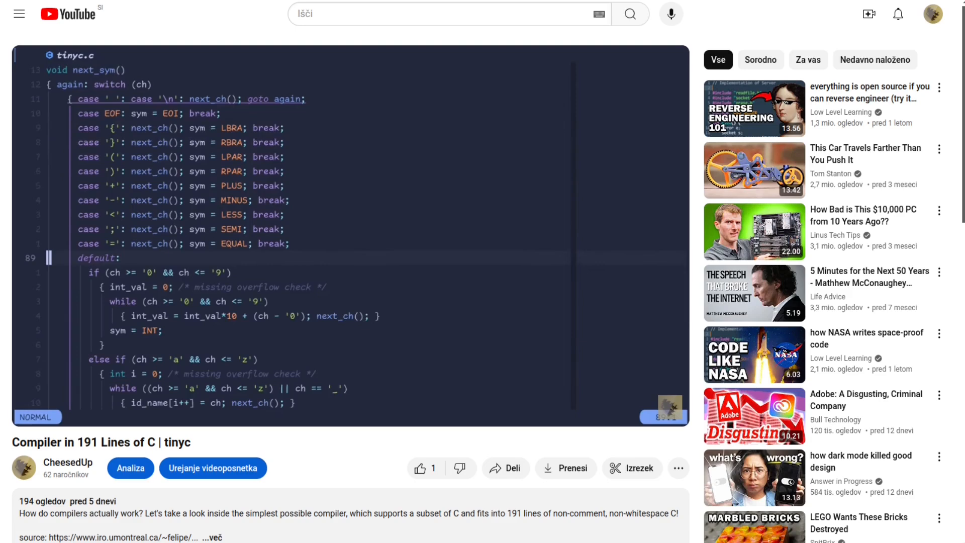
Step: Scroll the libayatana-appindicator repository file list and open the example folder
scroll("down", 3)
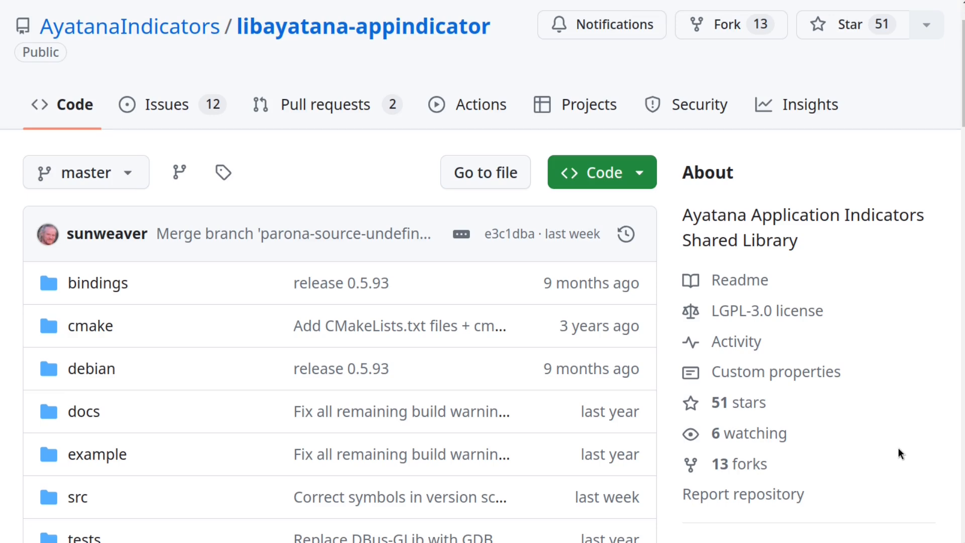
mouse_move(142, 438)
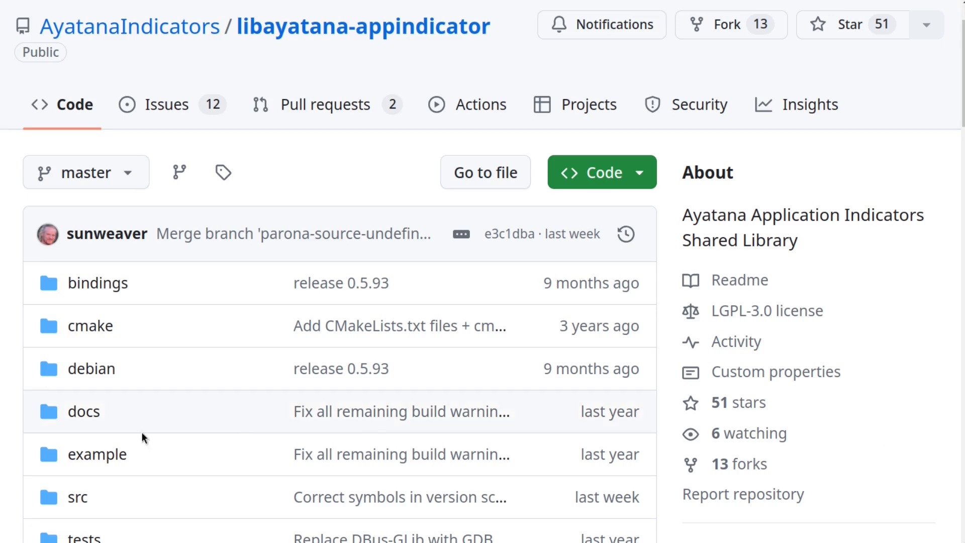
left_click(96, 455)
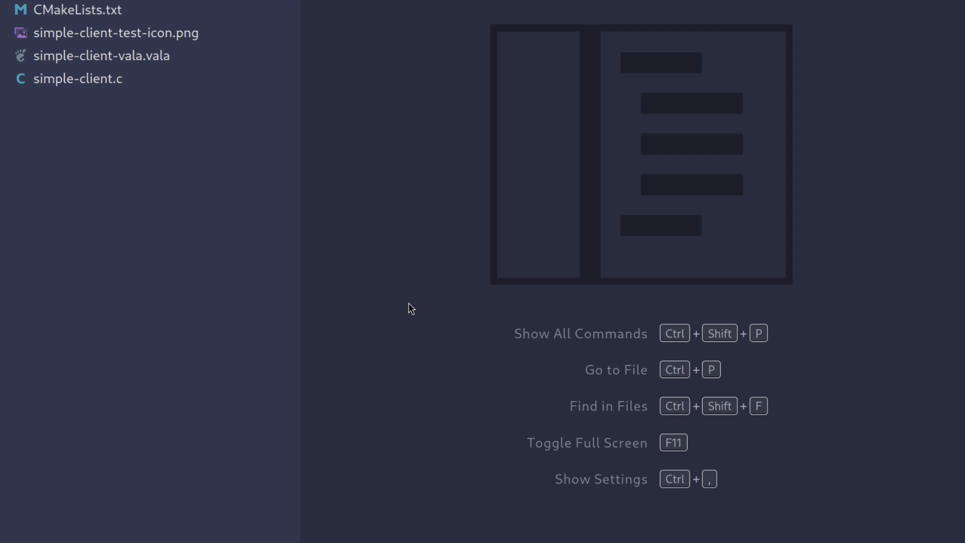
Step: Open simple-client.c, change its include to libayatana-appindicator/app-indicator.h, and review the menu code
left_click(77, 79)
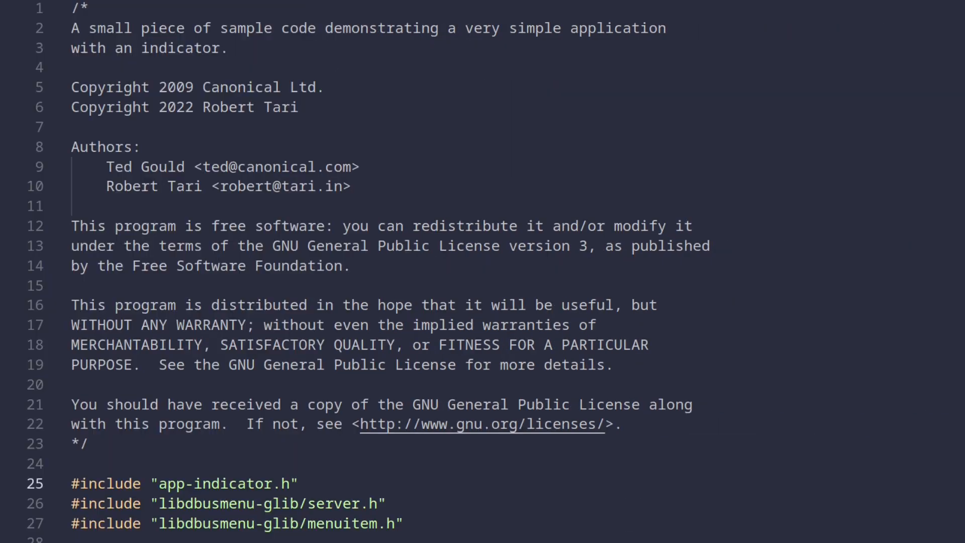
left_click(299, 483)
type("libayatana-appindicator/")
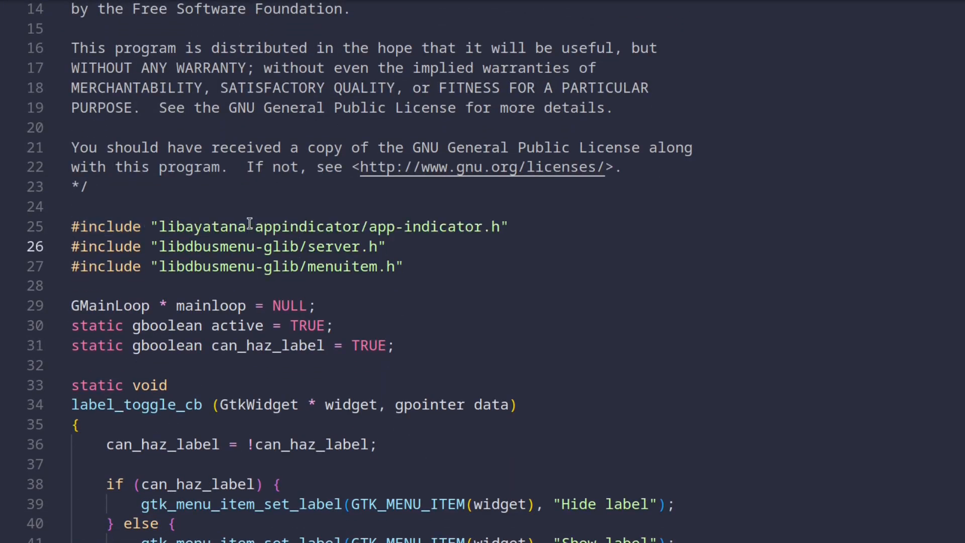
left_click(325, 286)
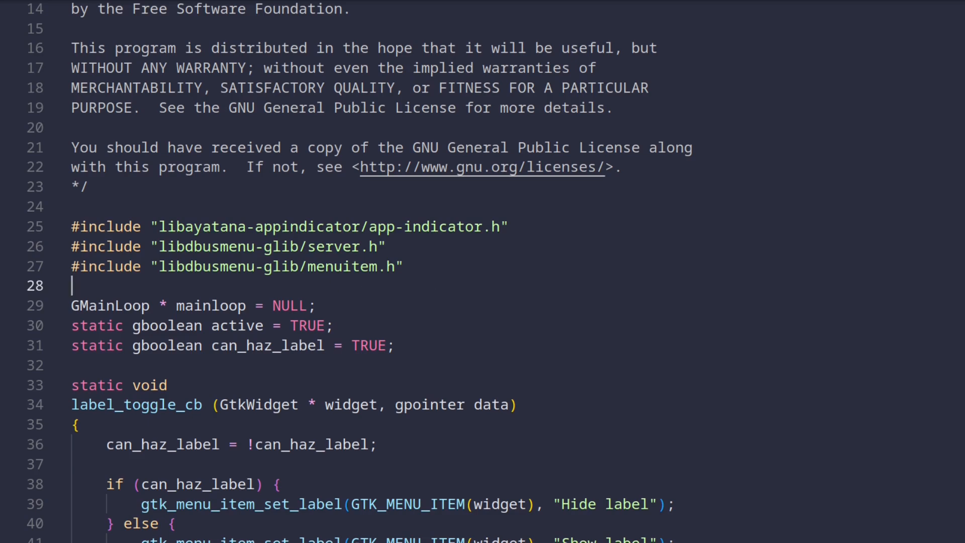
scroll("down", 3)
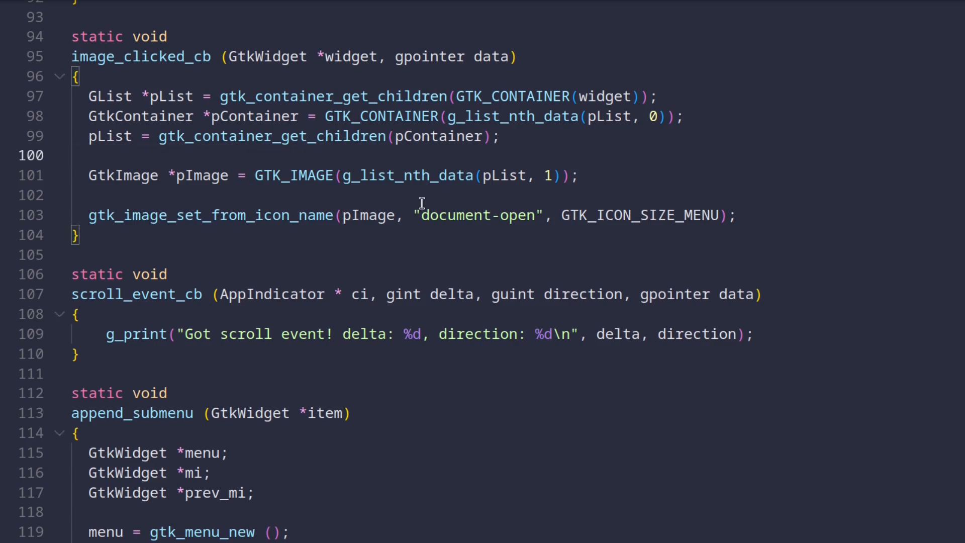
scroll("down", 3)
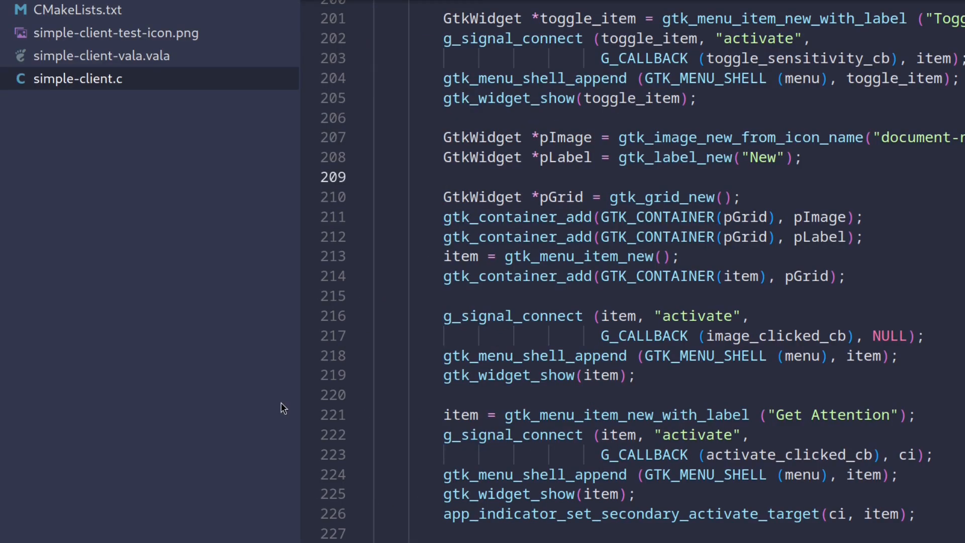
Step: Check CMakeLists.txt, then create build.sh with a cc command using dbusmenu-glib and ayatana-appindicator3 flags
left_click(76, 10)
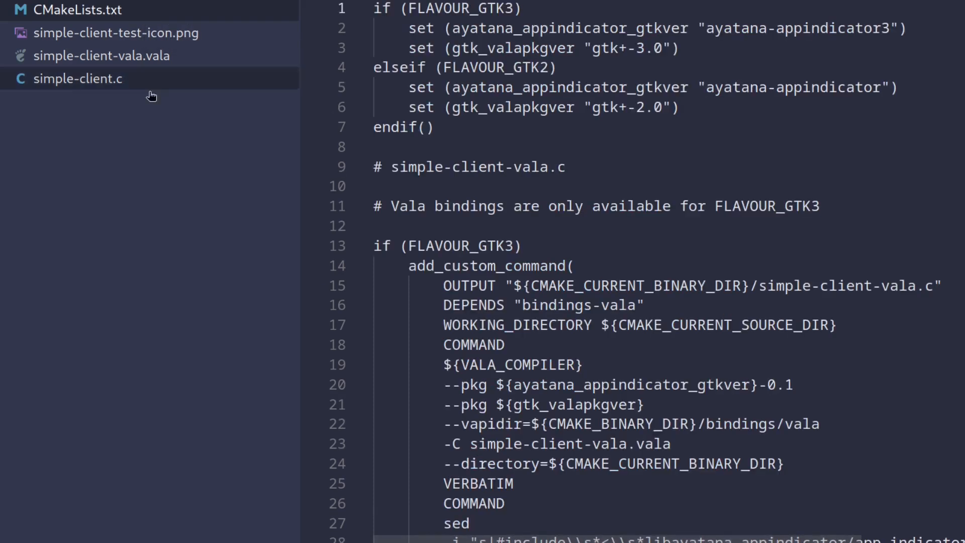
mouse_move(145, 195)
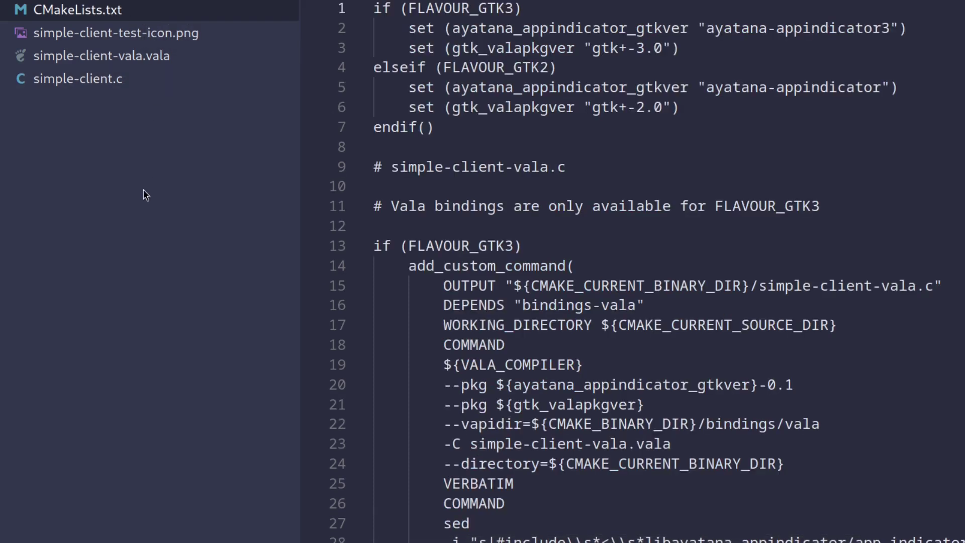
left_click(77, 79)
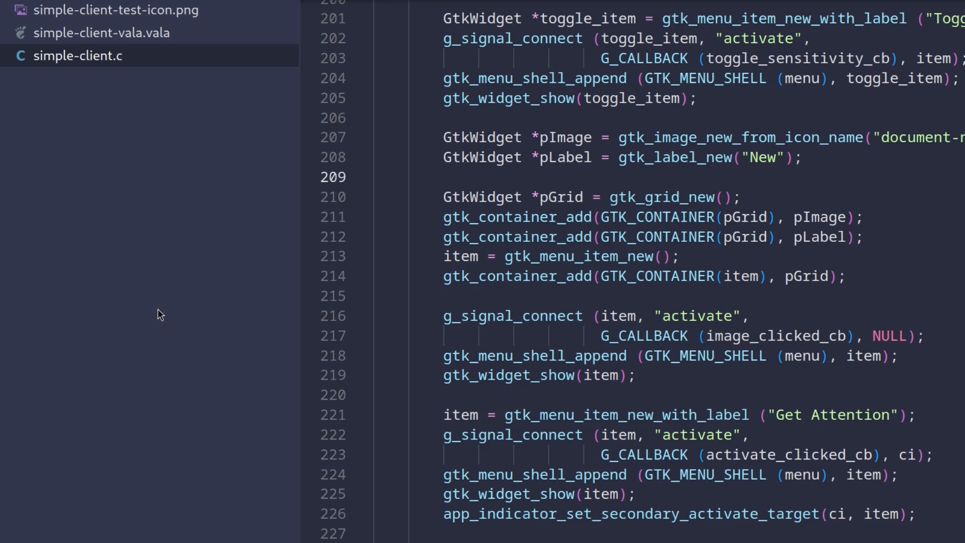
right_click(160, 313)
type("build.sh")
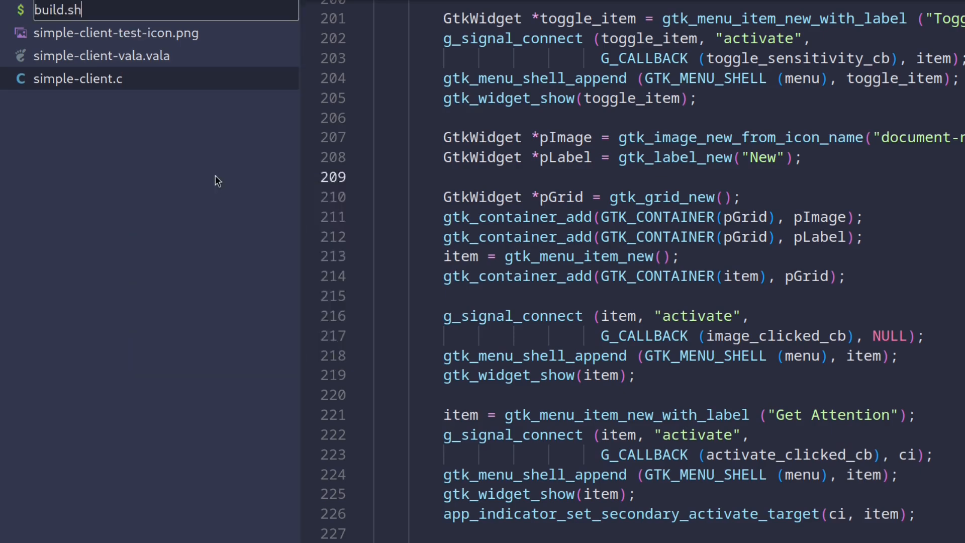
left_click(57, 10)
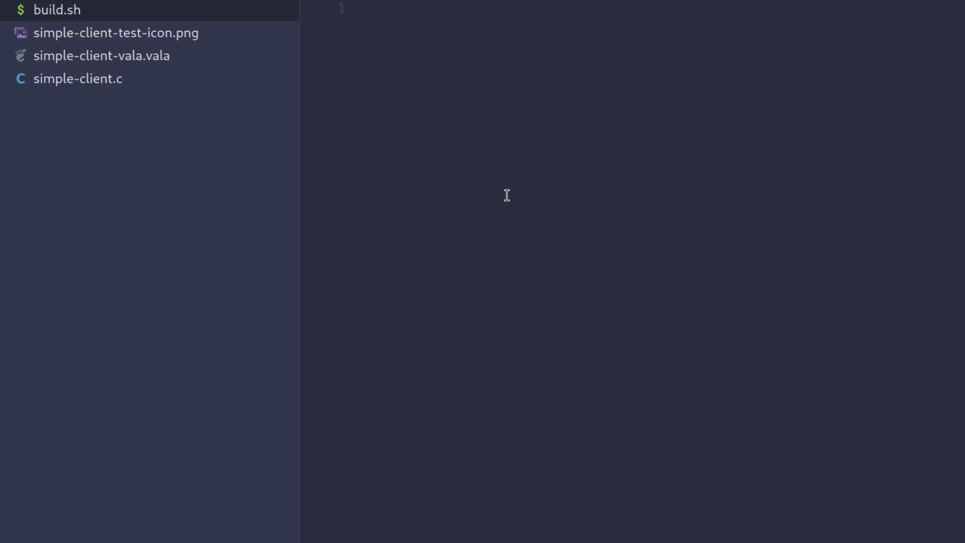
left_click(57, 10)
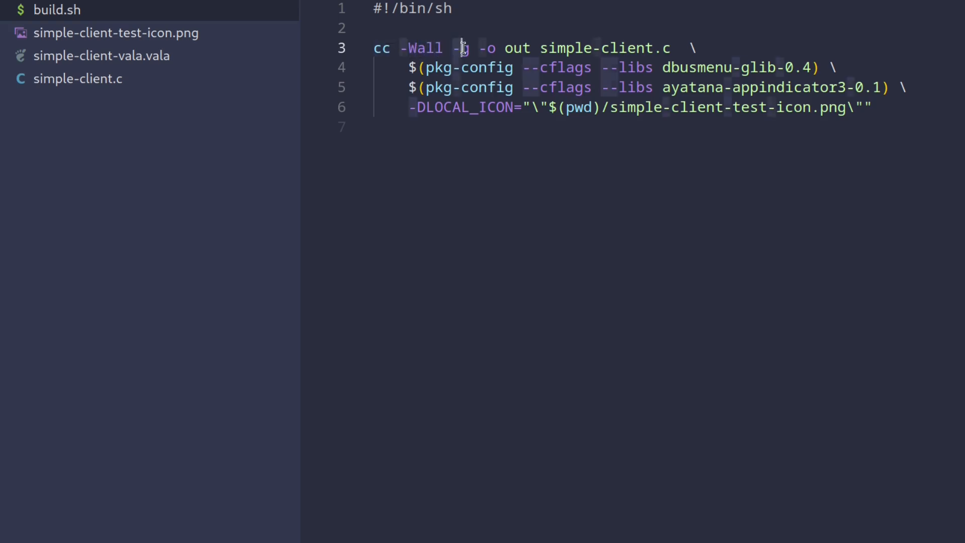
mouse_move(480, 48)
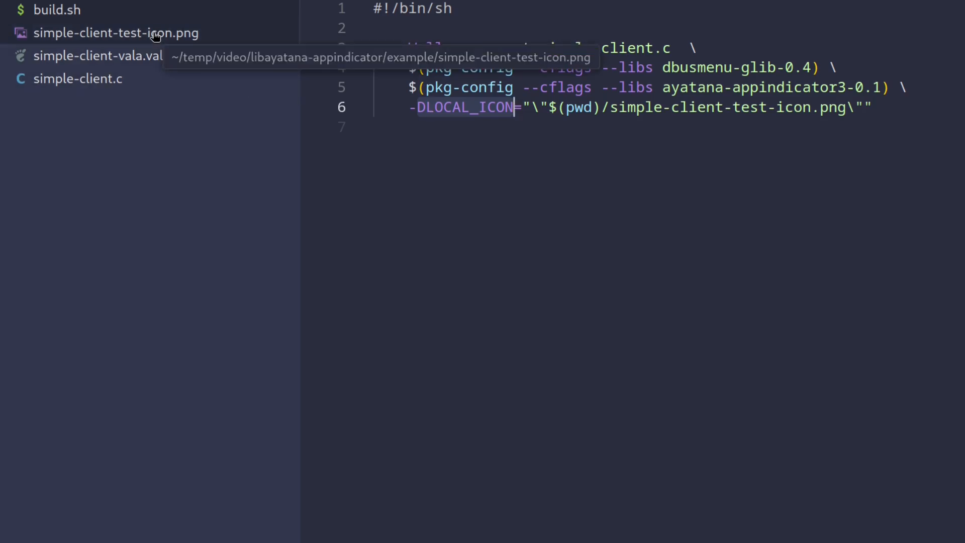
Step: Preview simple-client-test-icon.png from the Explorer
left_click(116, 32)
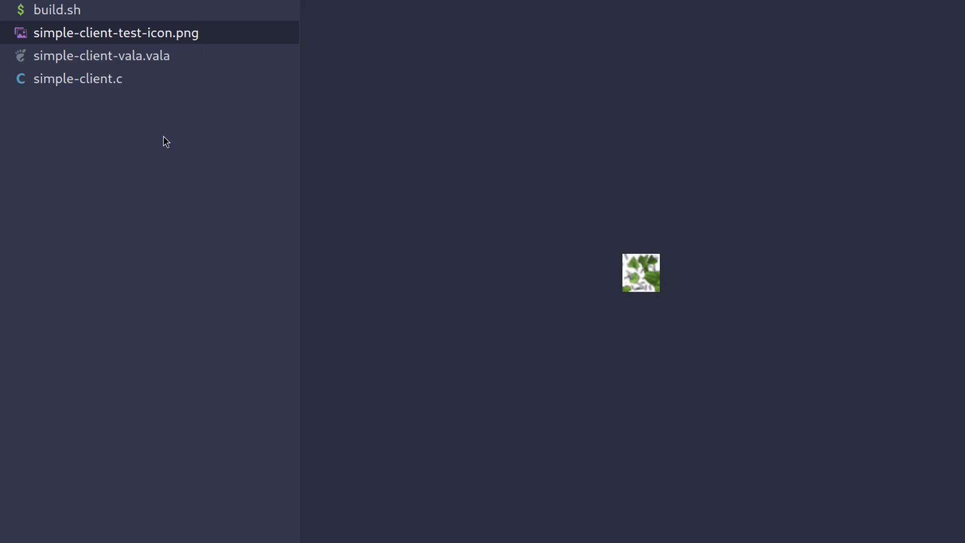
mouse_move(159, 143)
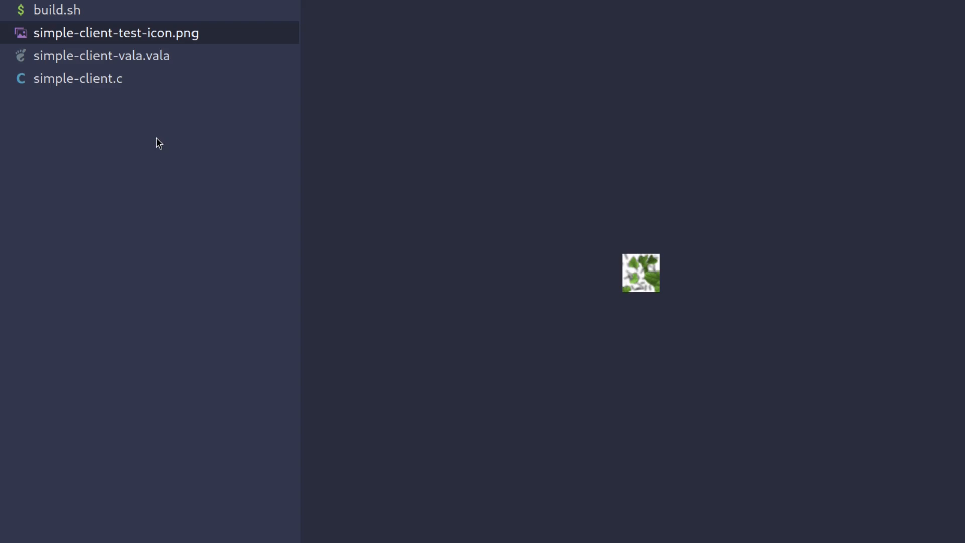
left_click(101, 55)
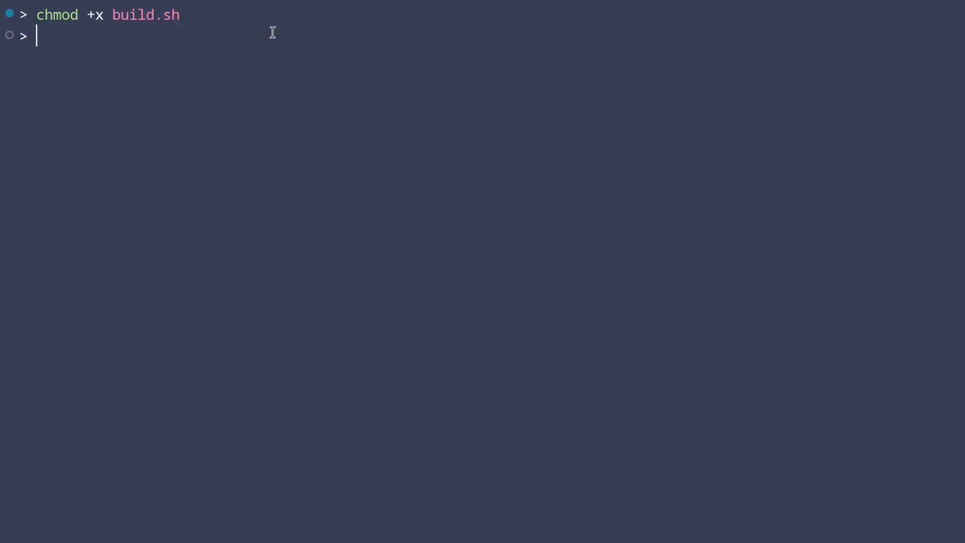
Step: Run './build.sh && ./out' in the integrated terminal
type("./build.sh &")
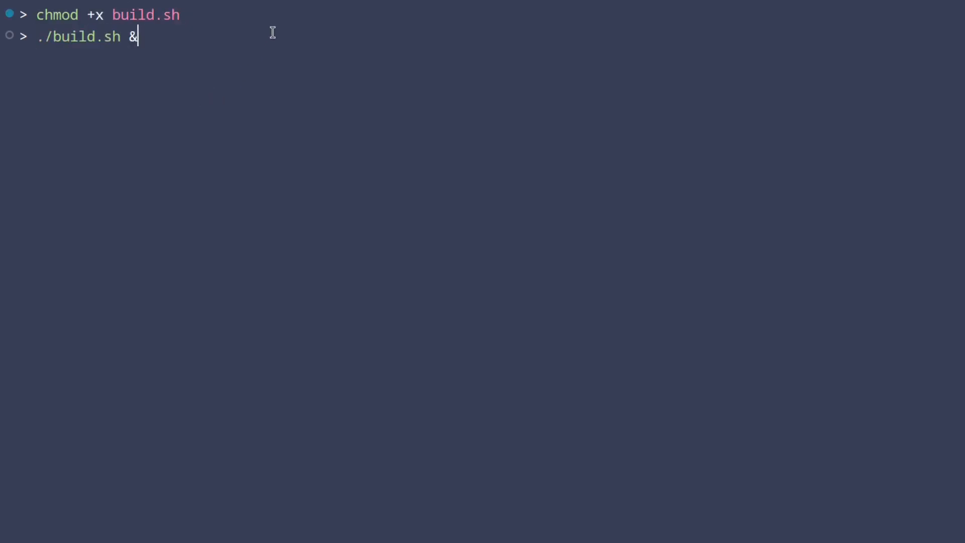
type("& ./out")
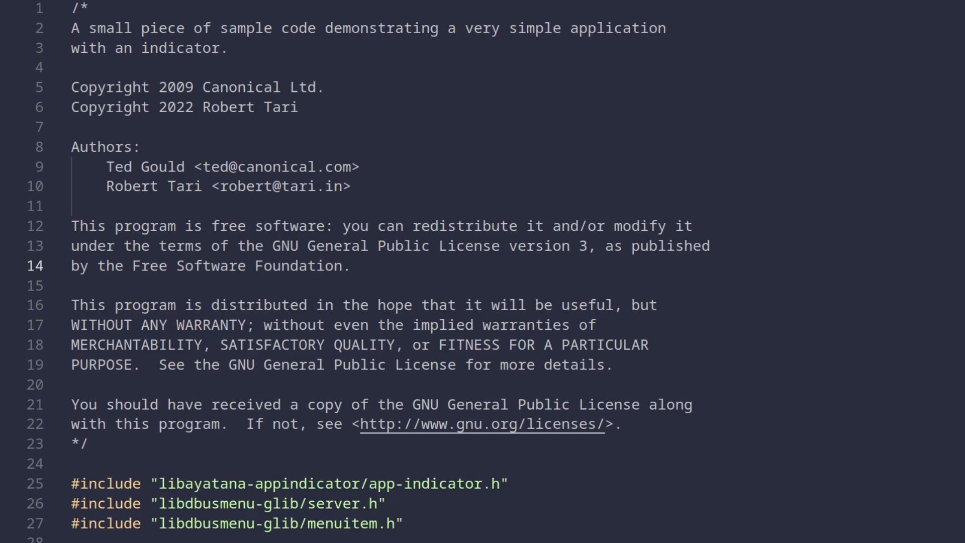
scroll("down", 3)
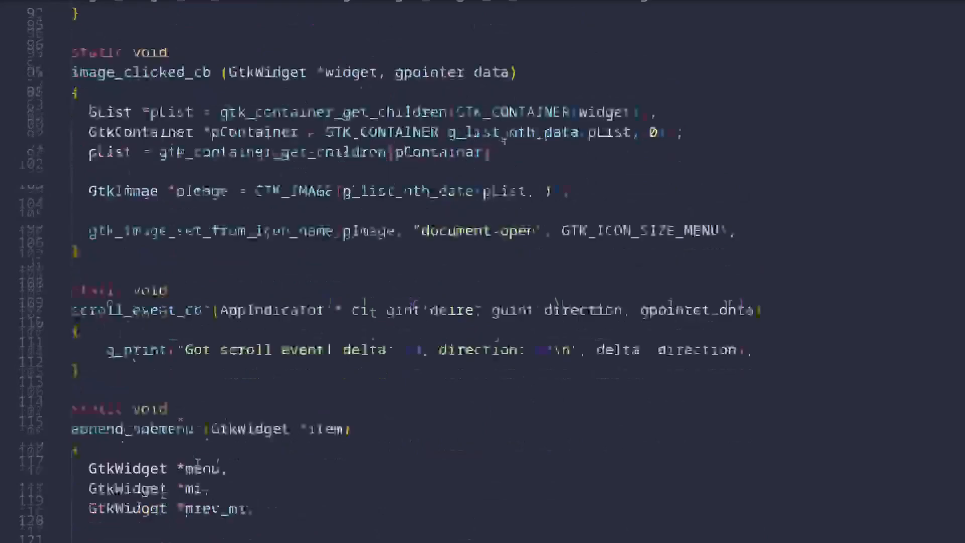
scroll("down", 3)
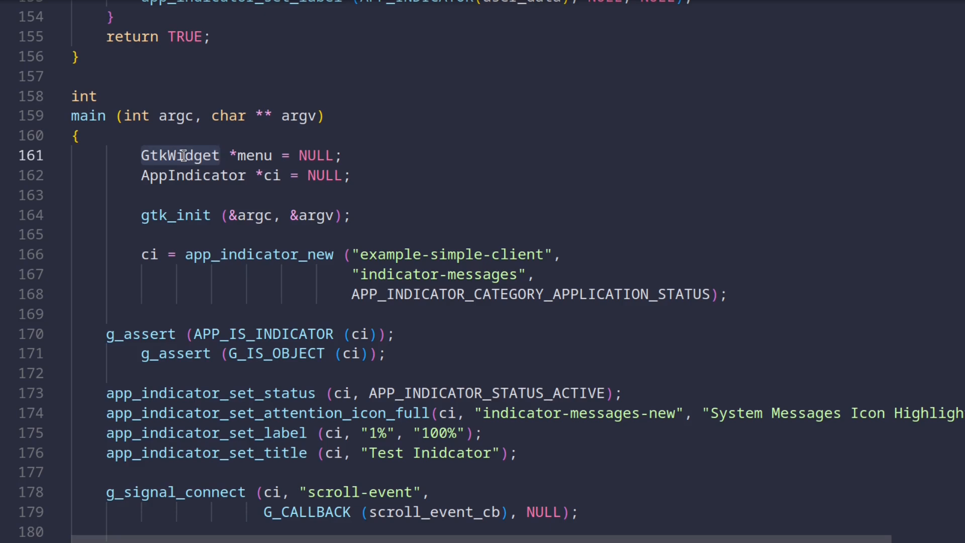
left_click(222, 156)
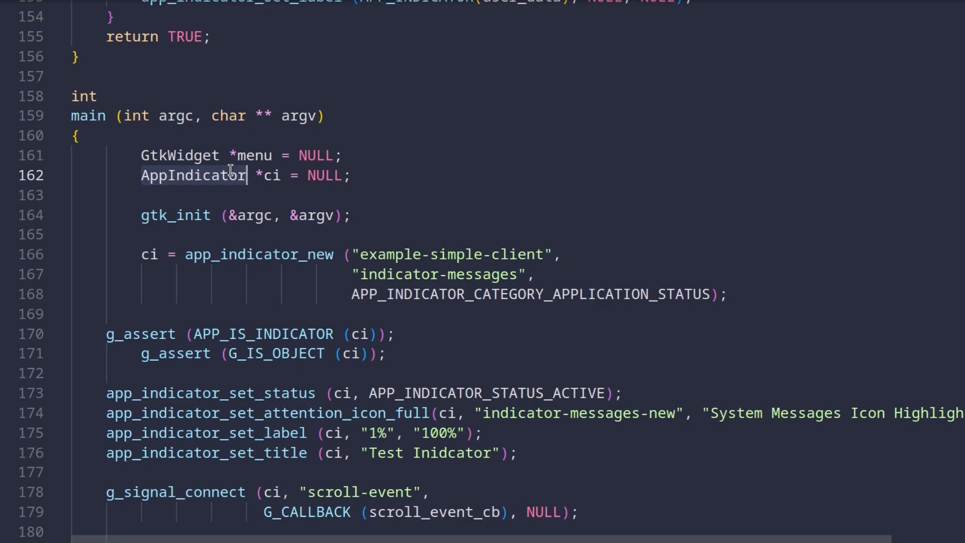
left_click(246, 176)
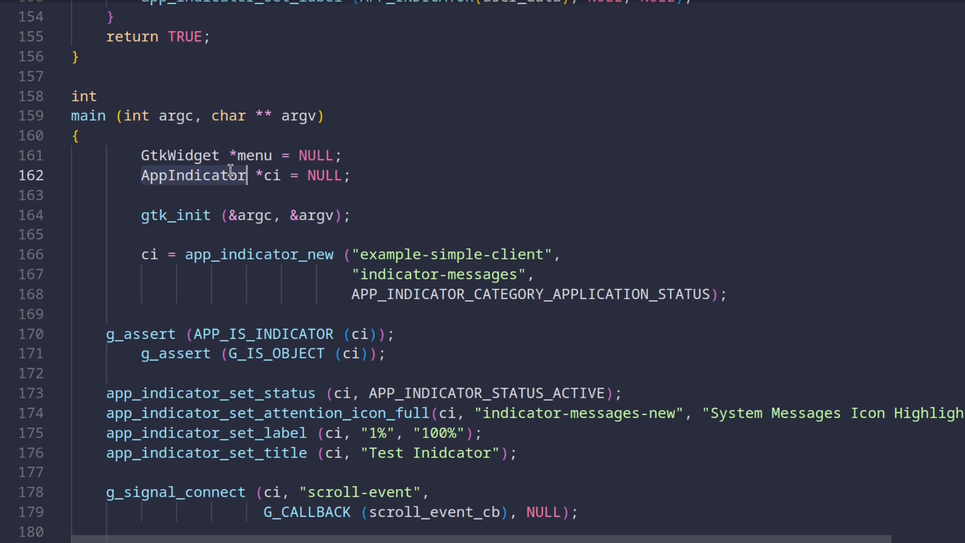
scroll("down", 3)
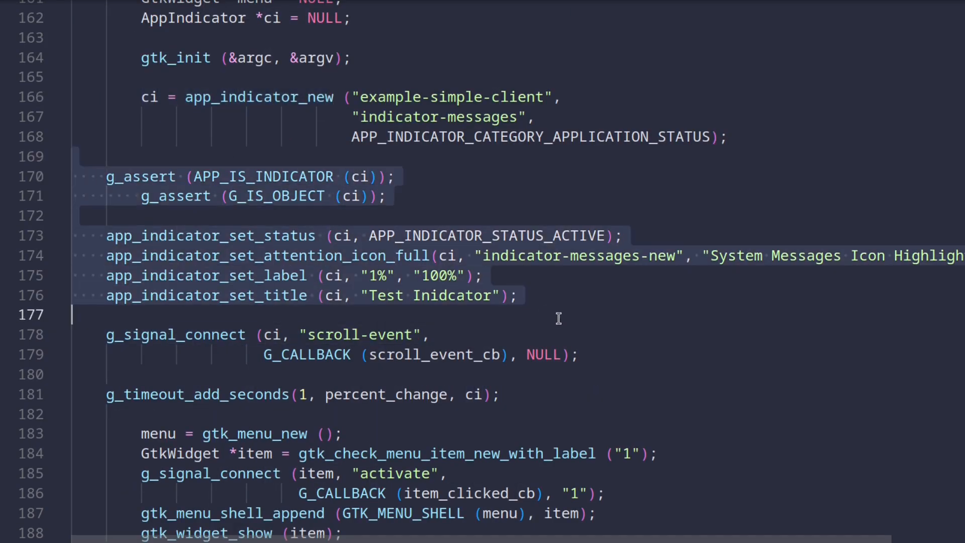
left_click(558, 314)
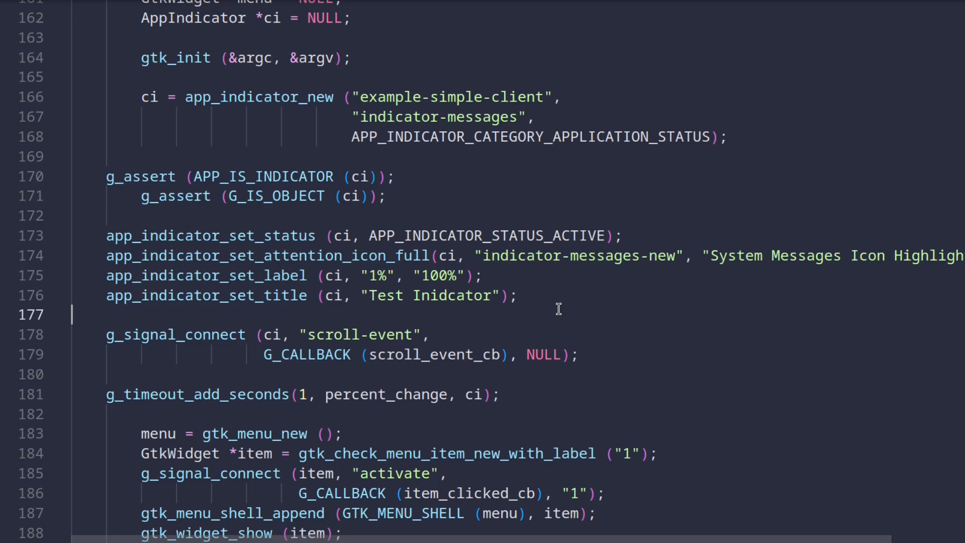
mouse_move(110, 335)
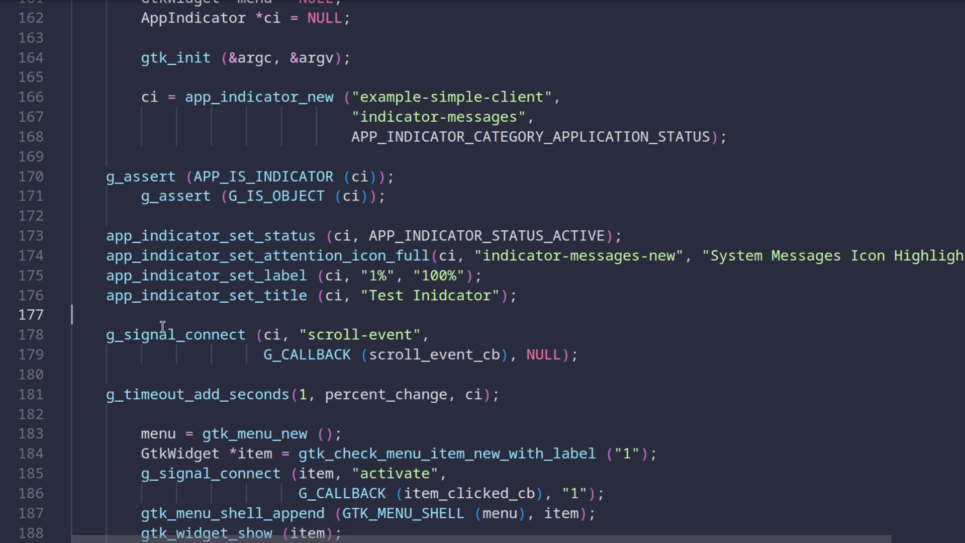
mouse_move(432, 354)
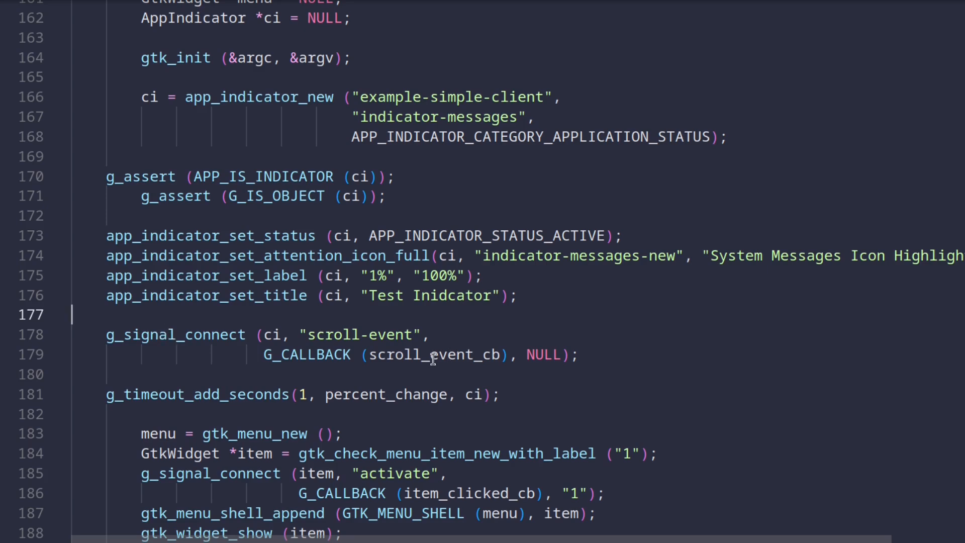
left_click(434, 355)
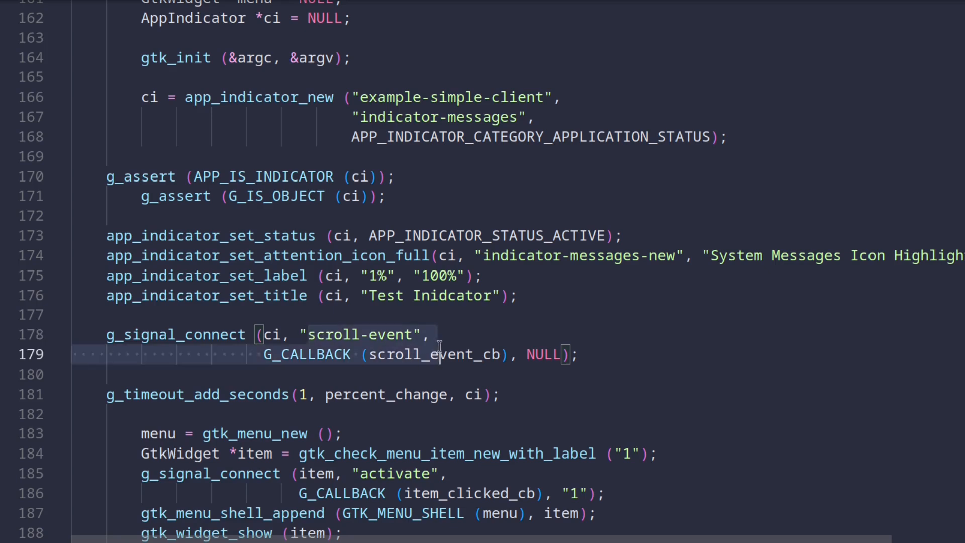
scroll("up", 3)
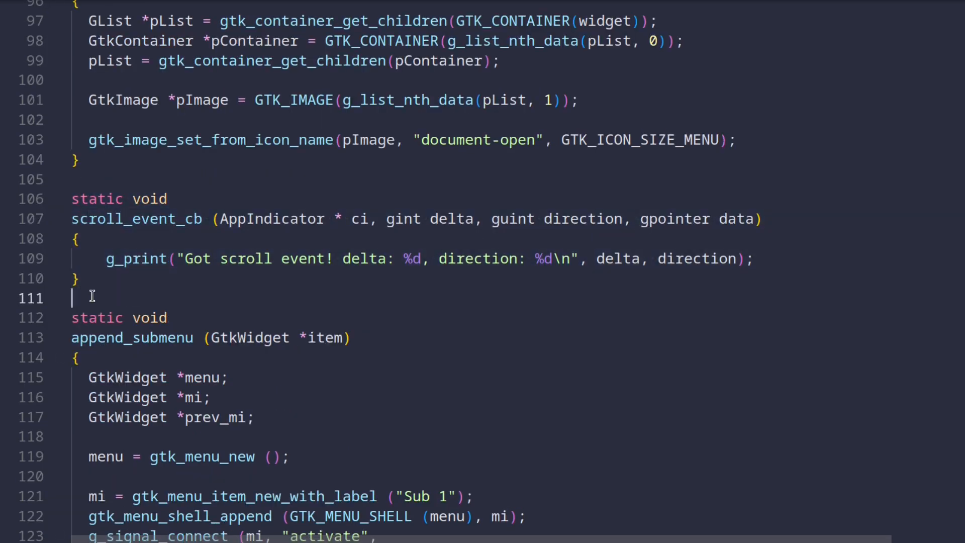
left_click(466, 259)
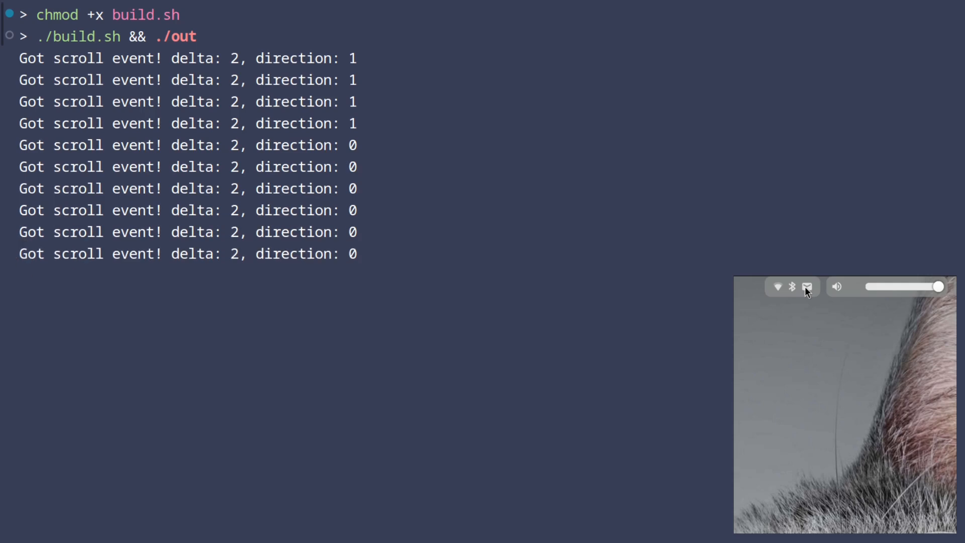
mouse_move(807, 286)
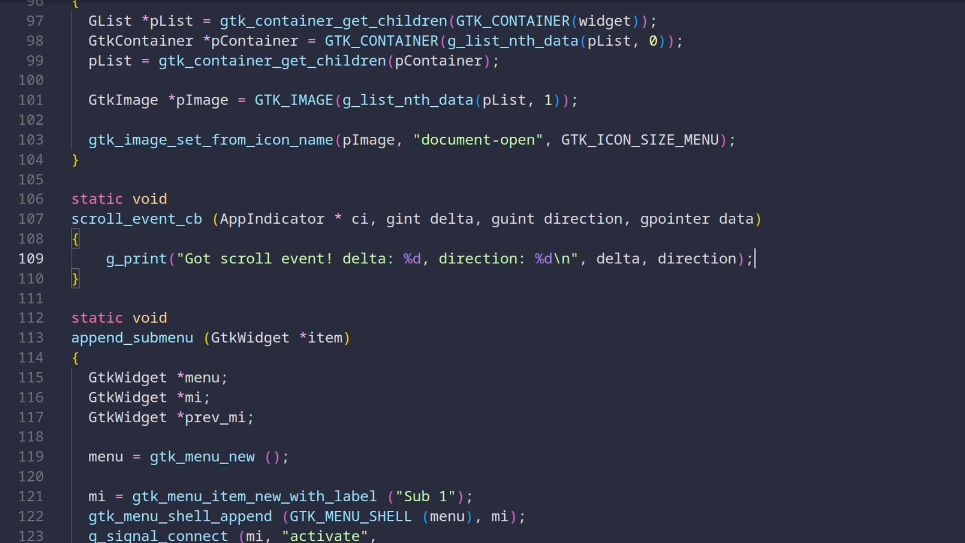
scroll("down", 3)
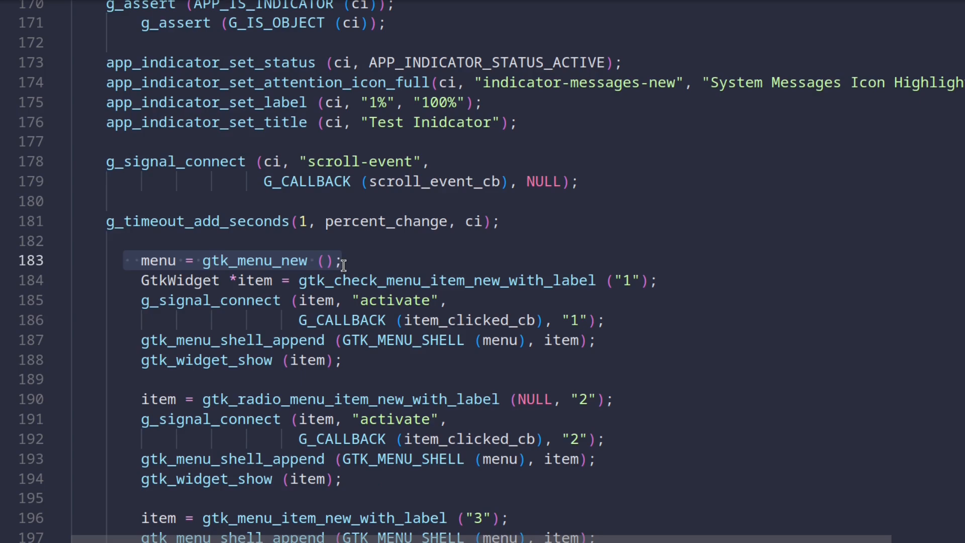
scroll("down", 3)
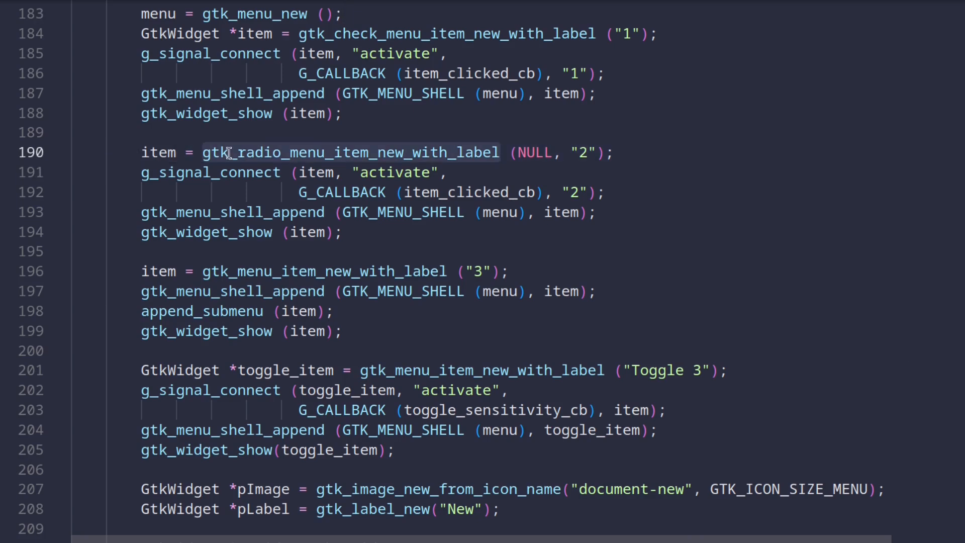
mouse_move(231, 172)
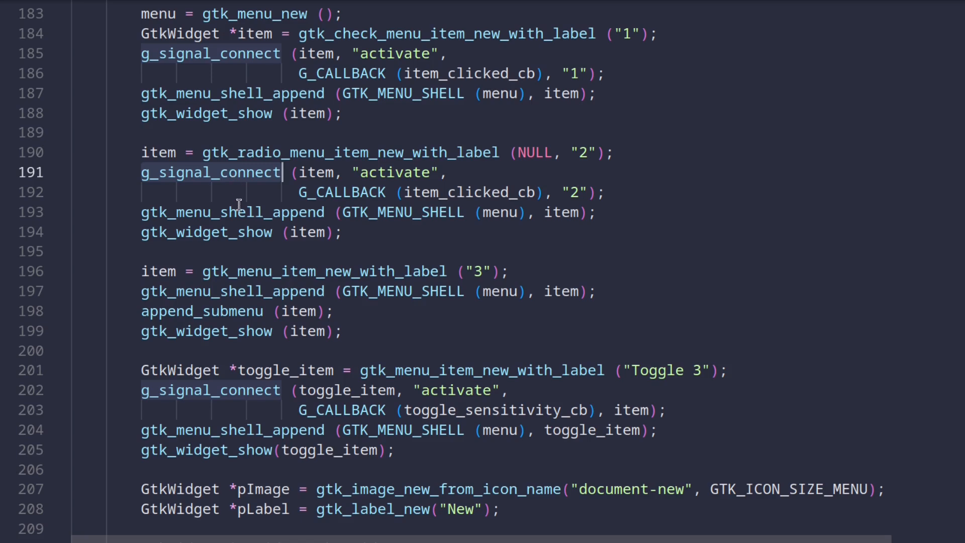
left_click(234, 233)
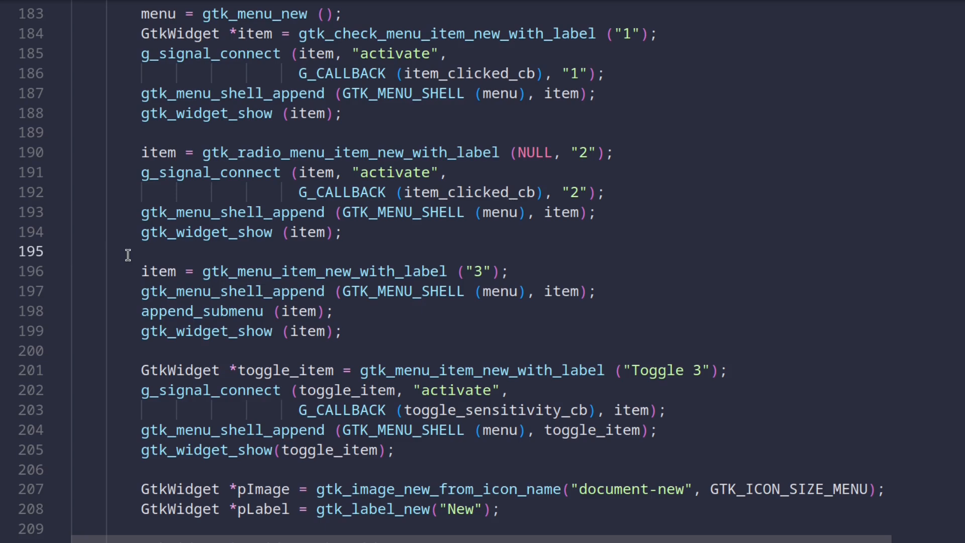
left_click(129, 350)
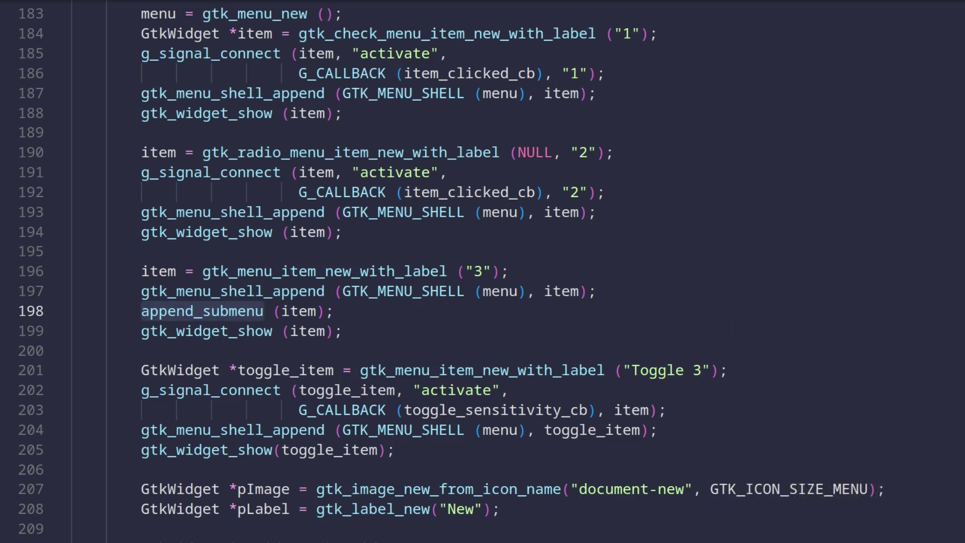
scroll("down", 3)
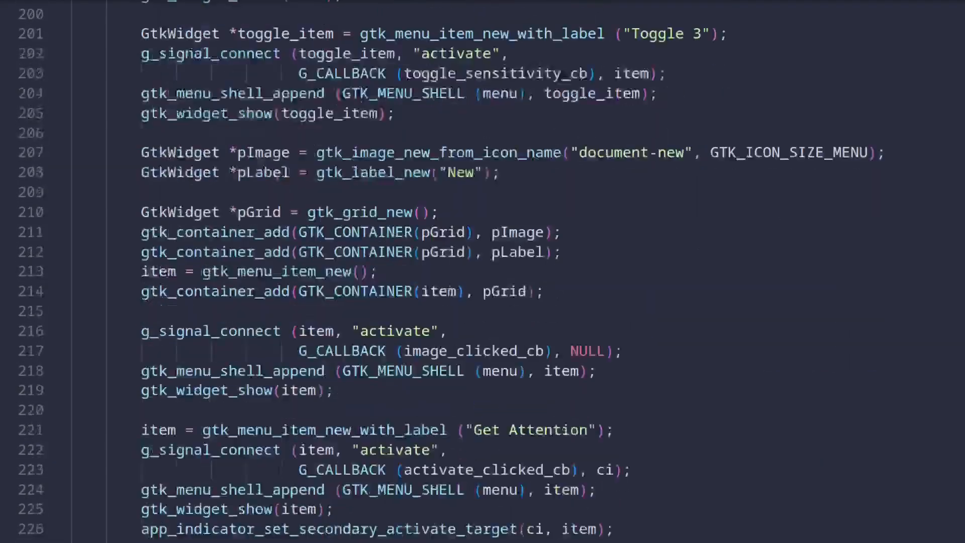
scroll("down", 3)
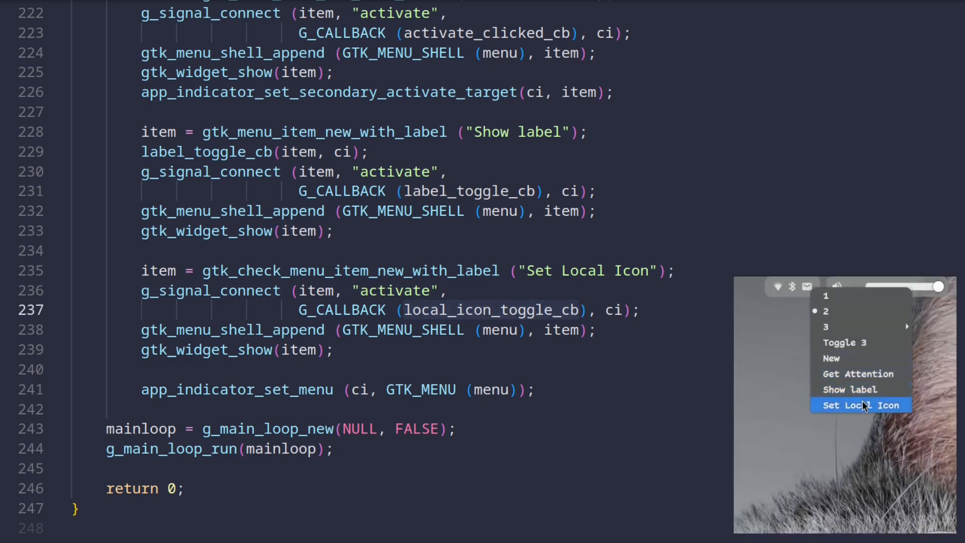
Step: Click tray menu items 1 and 2 so the terminal logs '1 clicked!' and '2 clicked!'
left_click(860, 405)
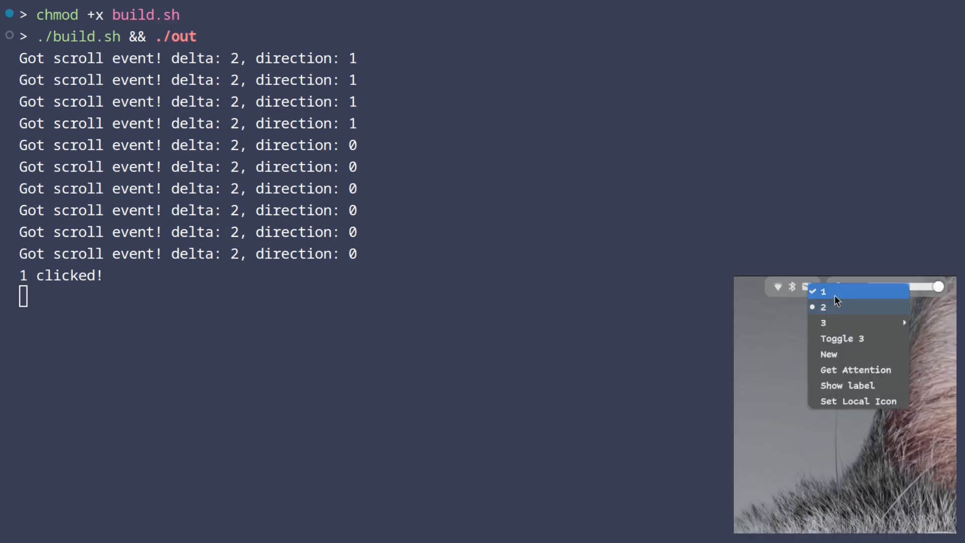
left_click(823, 291)
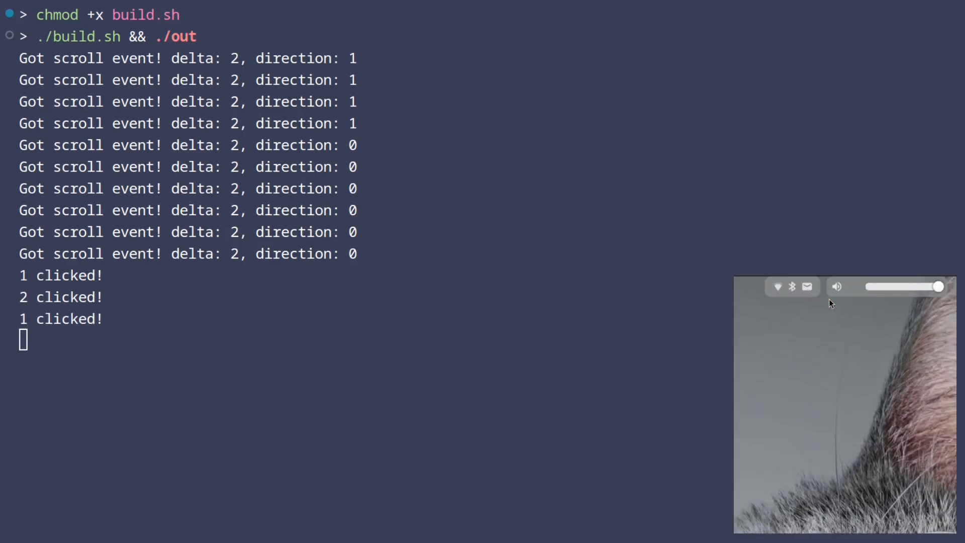